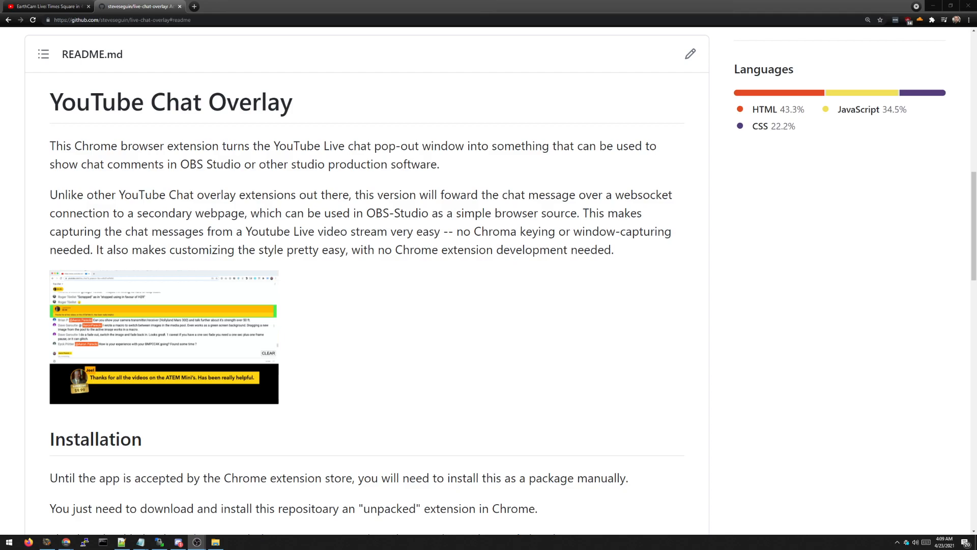
pyautogui.moveTo(618, 182)
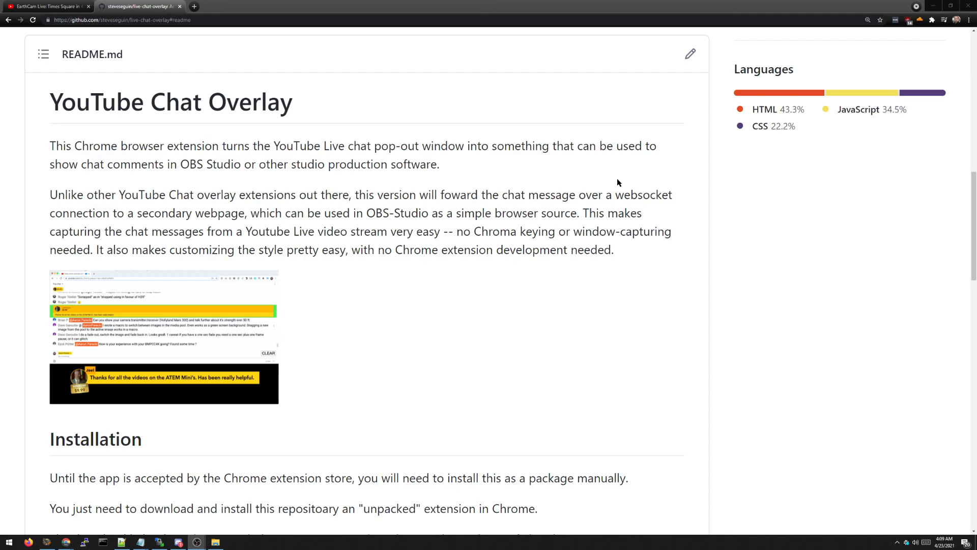
# Glance at the Times Square livestream, then look over the live-chat-overlay repository page.
pyautogui.click(47, 6)
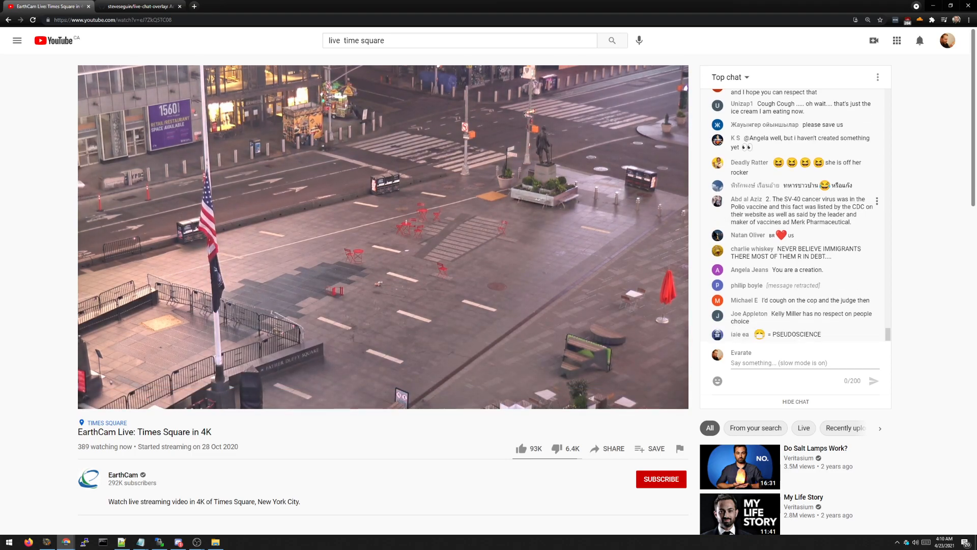
pyautogui.click(139, 6)
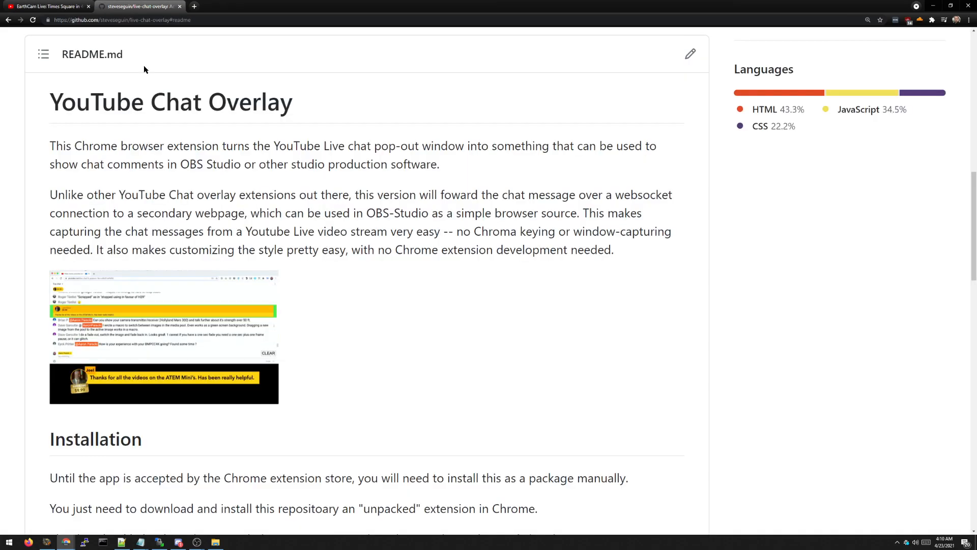
pyautogui.scroll(3)
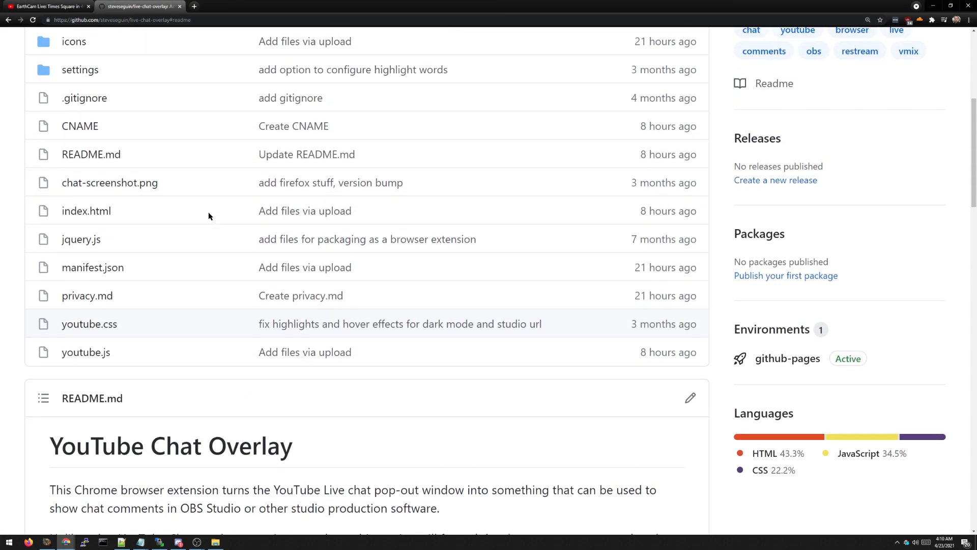
pyautogui.scroll(3)
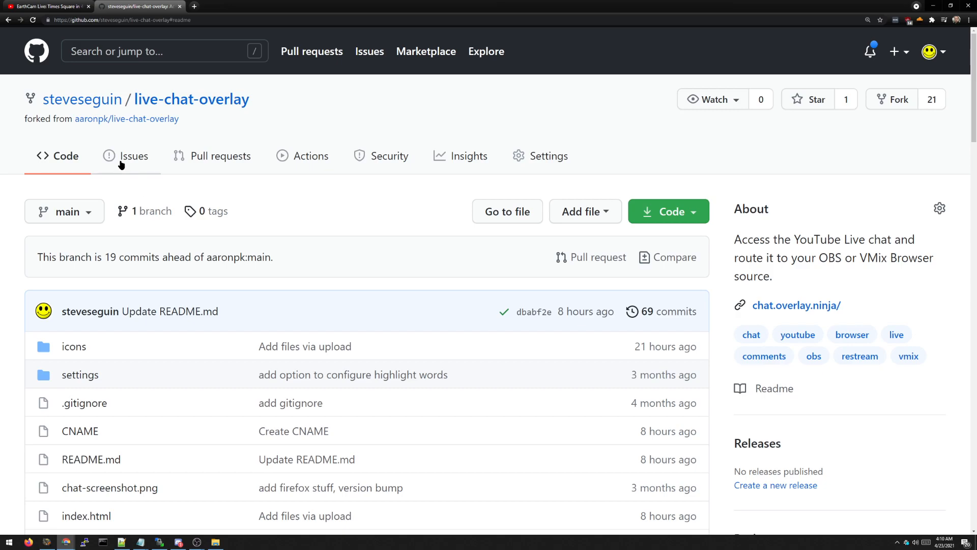
pyautogui.moveTo(114, 157)
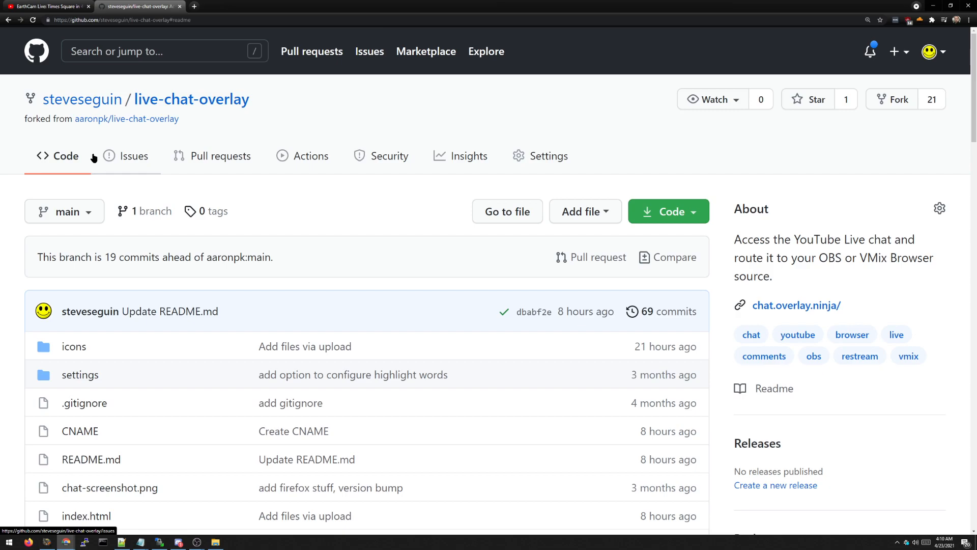
pyautogui.scroll(-3)
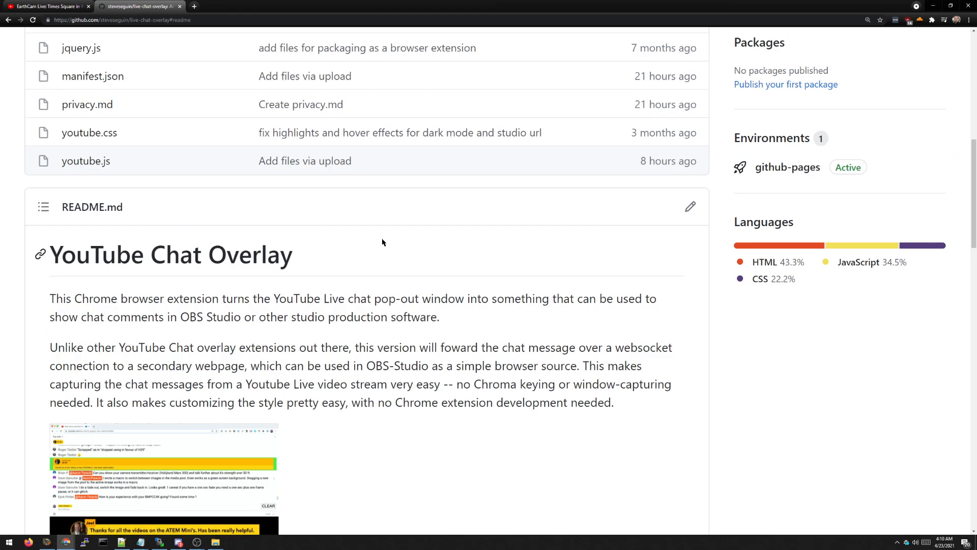
pyautogui.scroll(3)
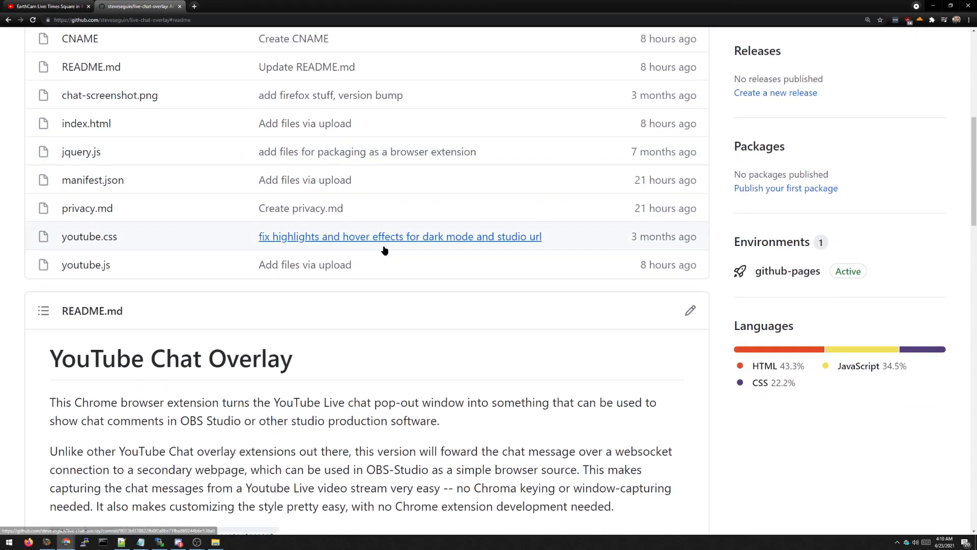
pyautogui.scroll(-3)
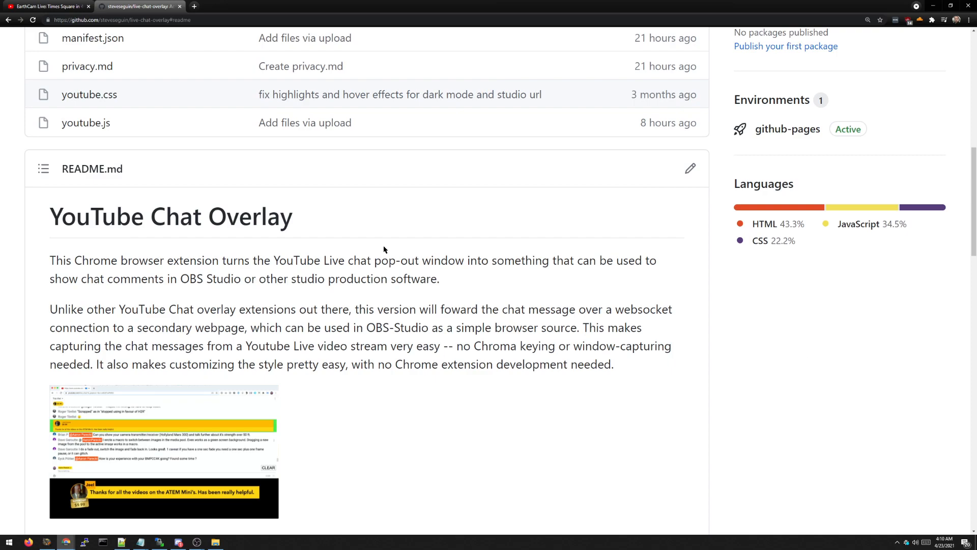
pyautogui.scroll(3)
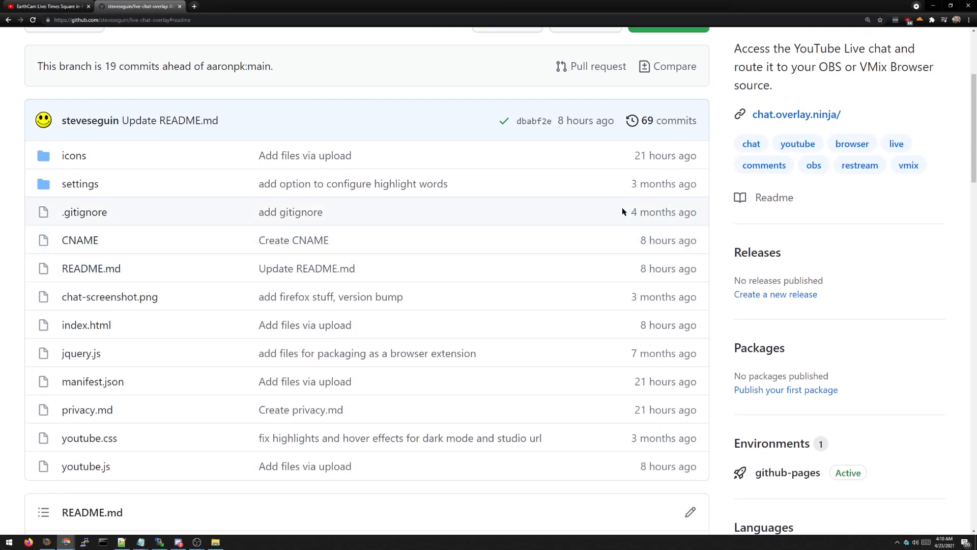
# Download the repository ZIP and extract it to the Desktop, replacing existing files.
pyautogui.click(668, 173)
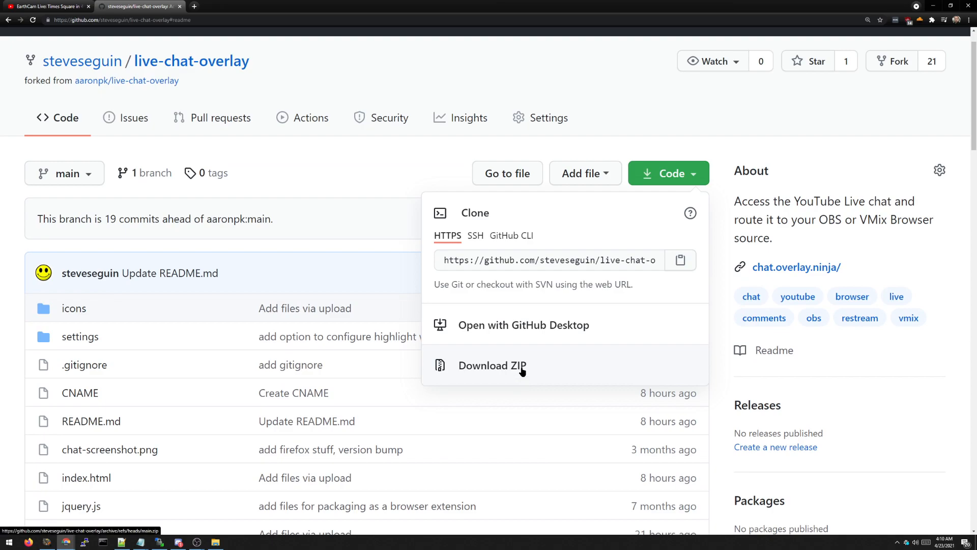
pyautogui.click(492, 365)
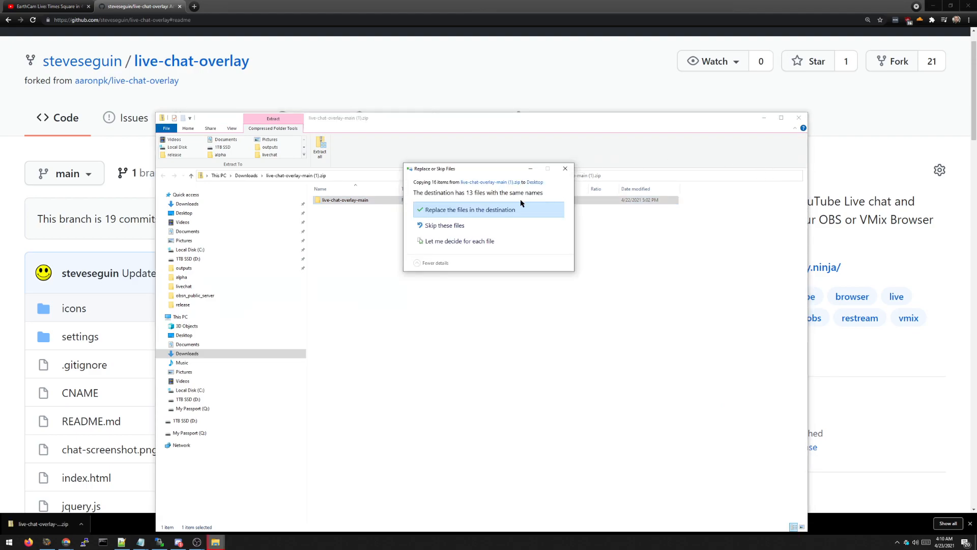
pyautogui.click(469, 209)
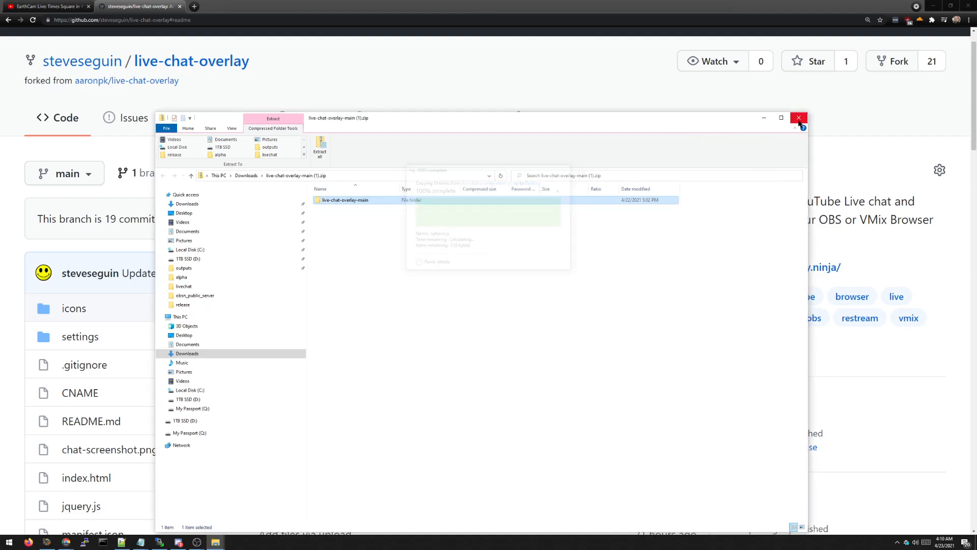
pyautogui.click(799, 118)
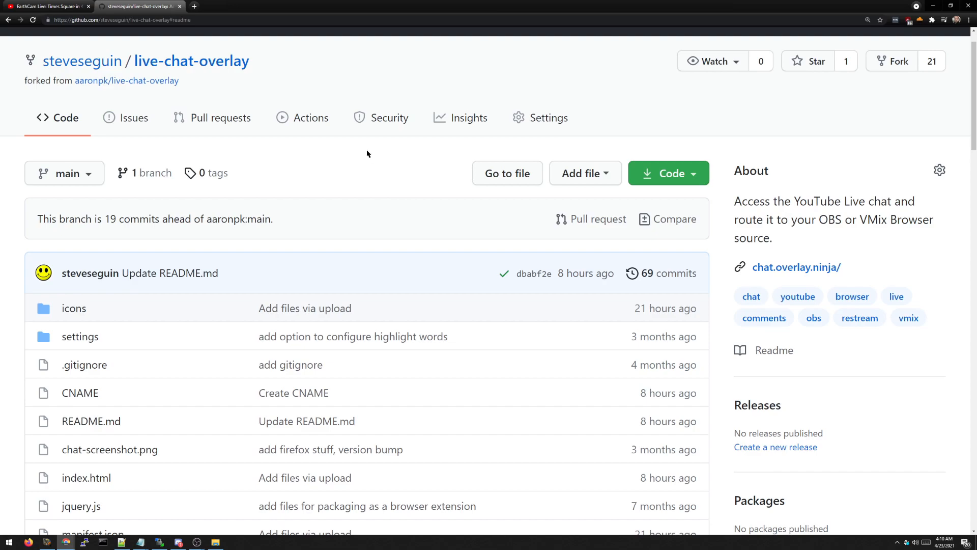
# Remove the old YouTube Chat Overlay extension from Chrome's Extensions page.
pyautogui.click(967, 20)
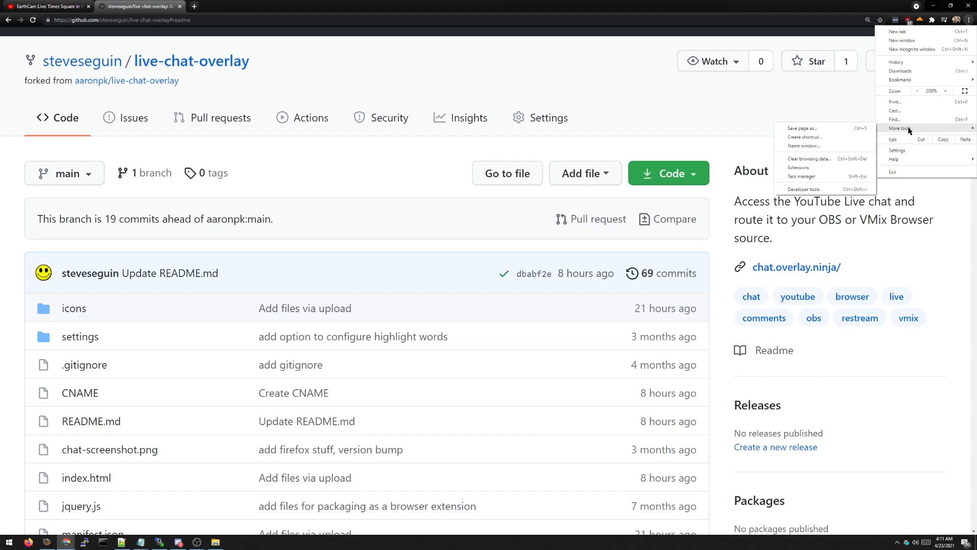
pyautogui.click(800, 166)
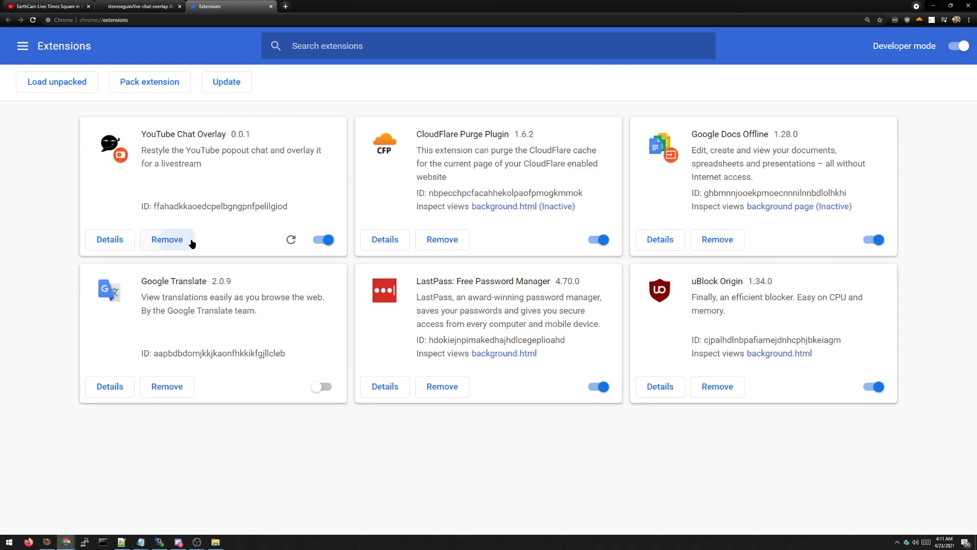
pyautogui.click(166, 239)
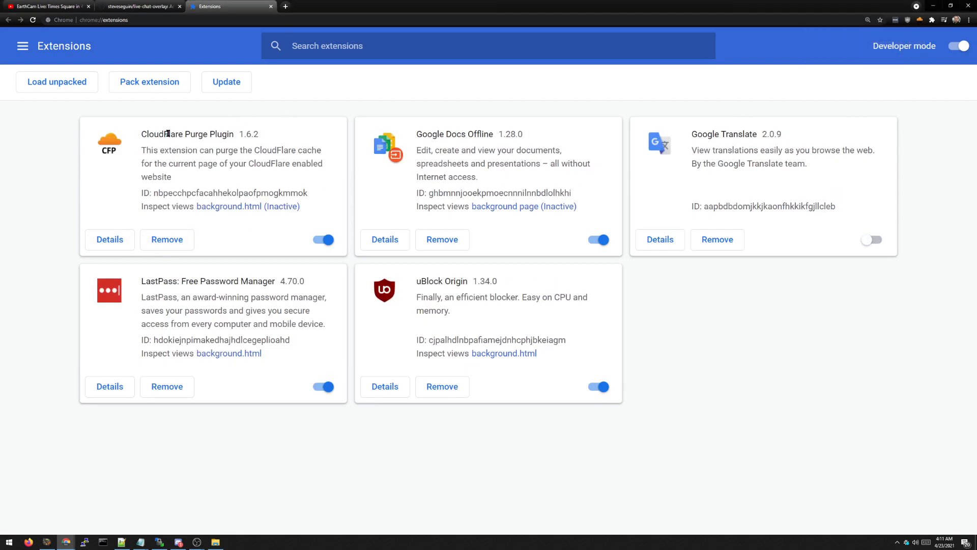
pyautogui.moveTo(47, 151)
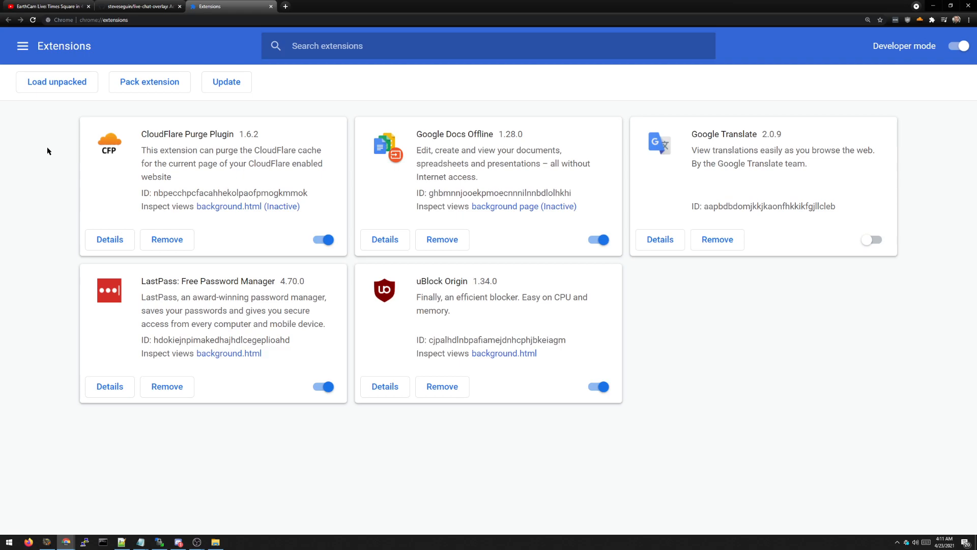
# Load the Desktop livechat folder as an unpacked extension, YouTube Chat Overlay 0.0.1.
pyautogui.click(57, 82)
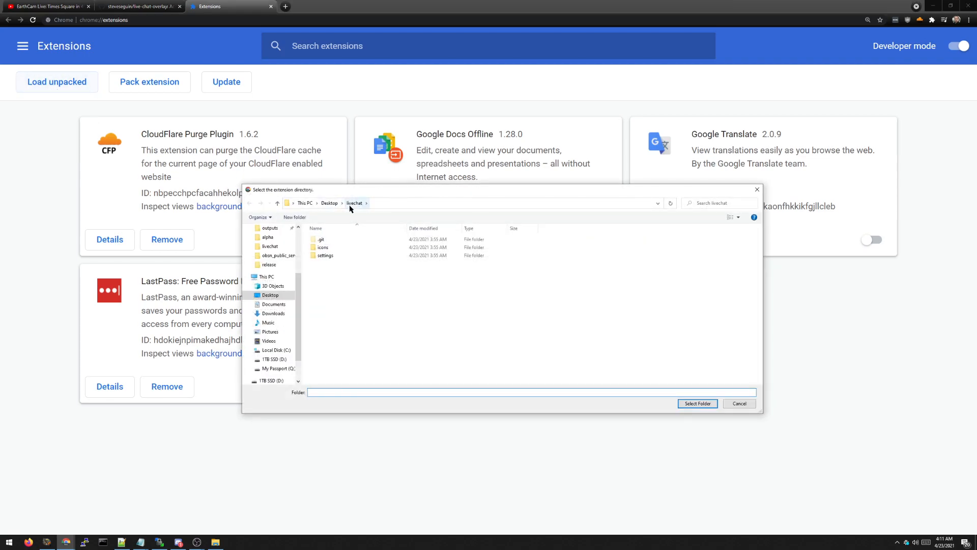
pyautogui.click(270, 246)
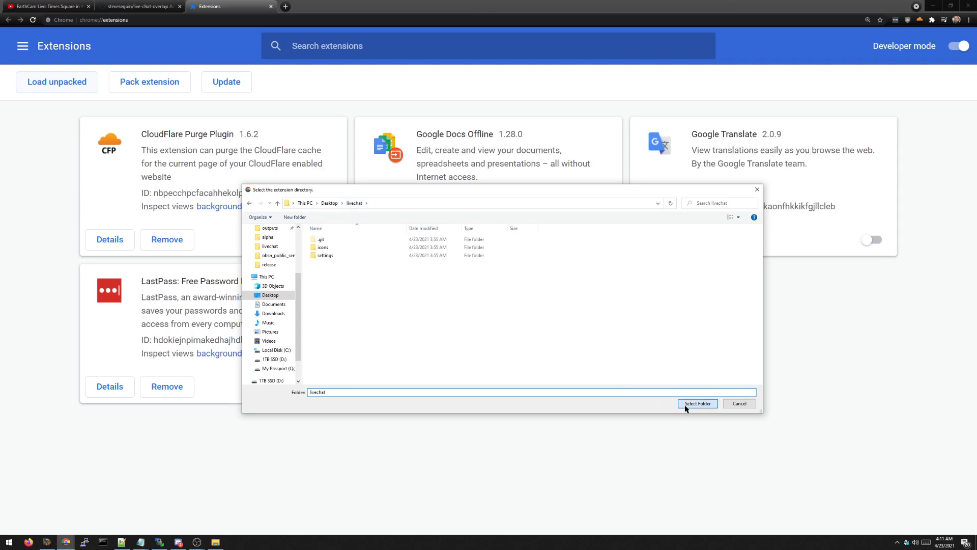
pyautogui.click(698, 403)
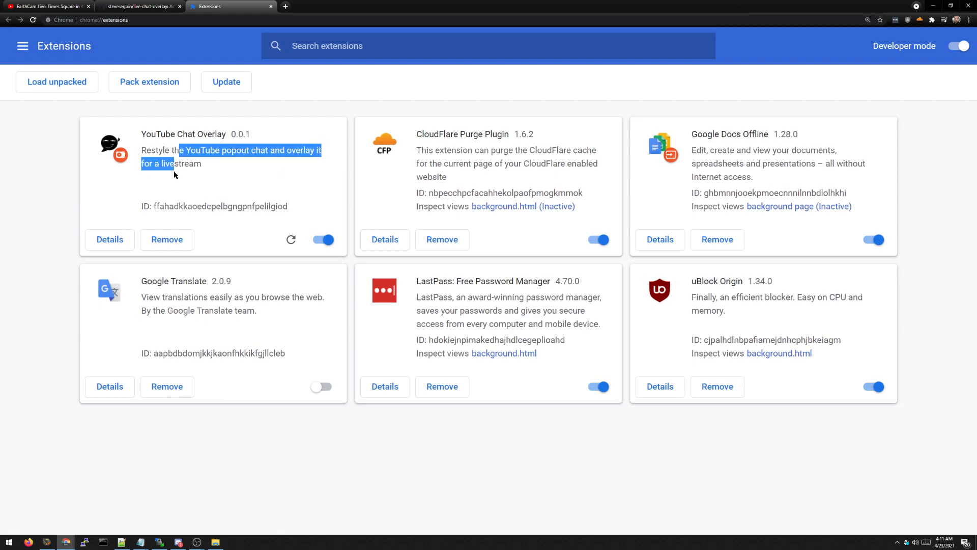
pyautogui.click(216, 200)
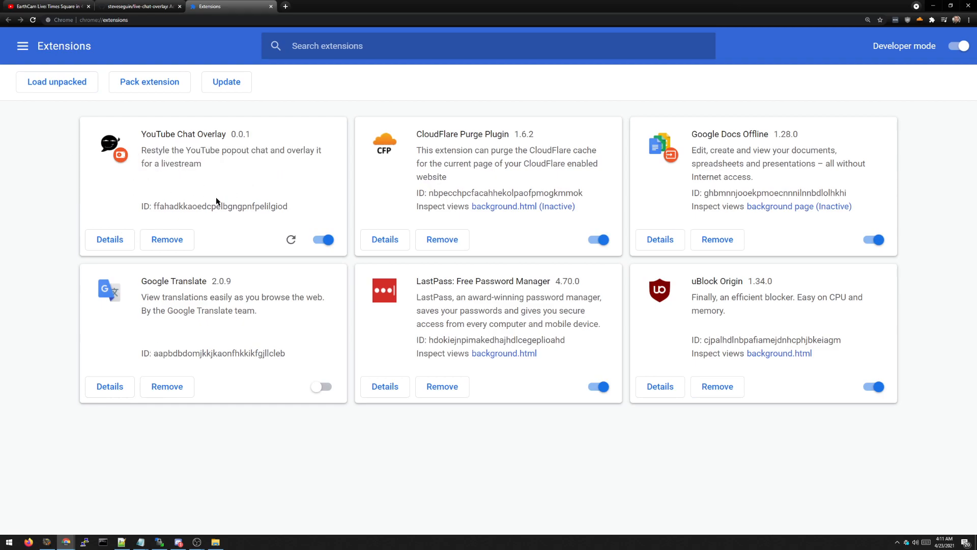
# Pop out the Times Square livestream's chat into its own window via the chat menu.
pyautogui.click(46, 6)
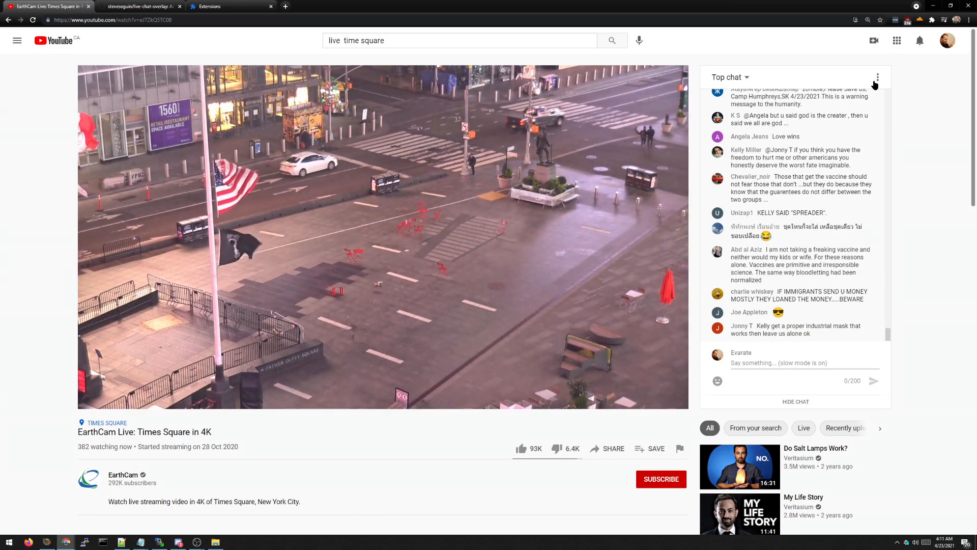
pyautogui.click(876, 77)
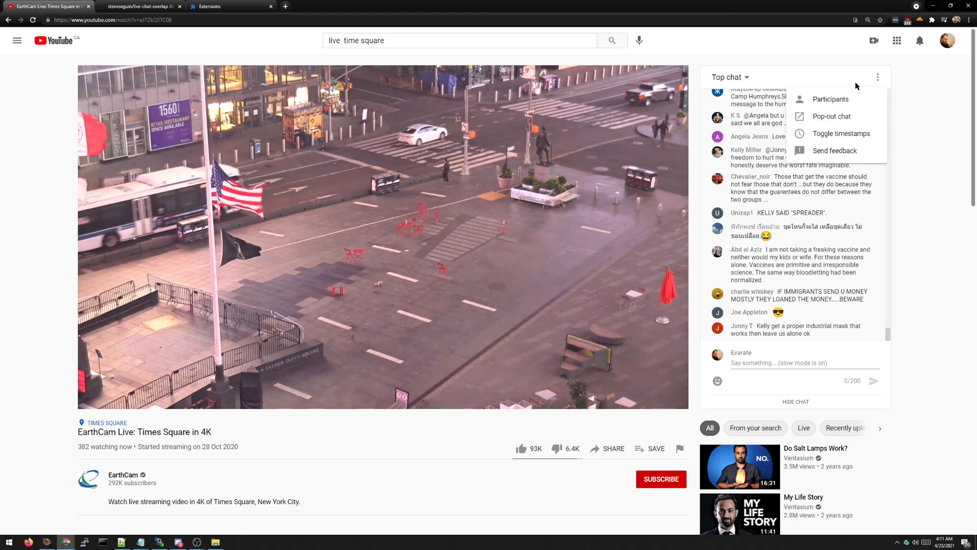
pyautogui.click(831, 117)
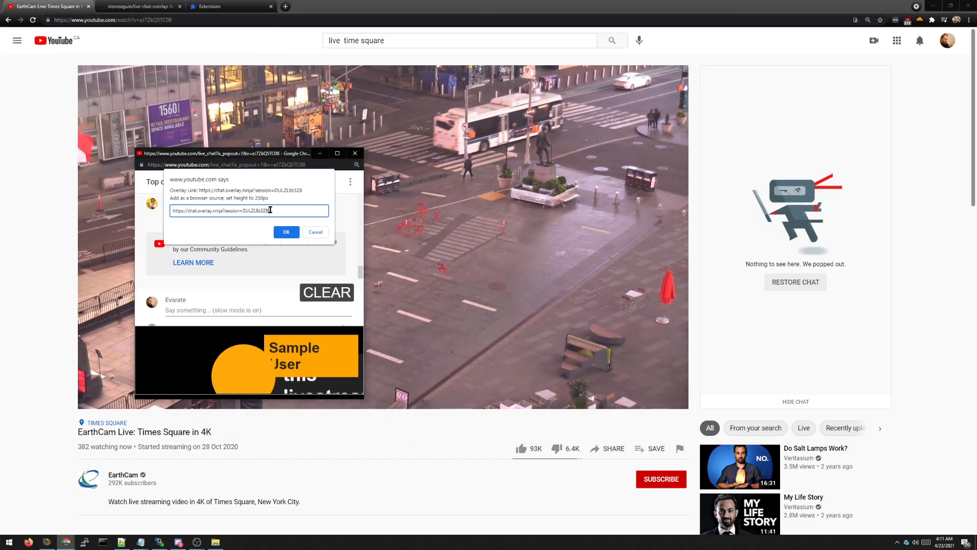
# Copy the overlay link, move the pop-out chat left, and add an OBS browser source.
pyautogui.tripleClick(249, 211)
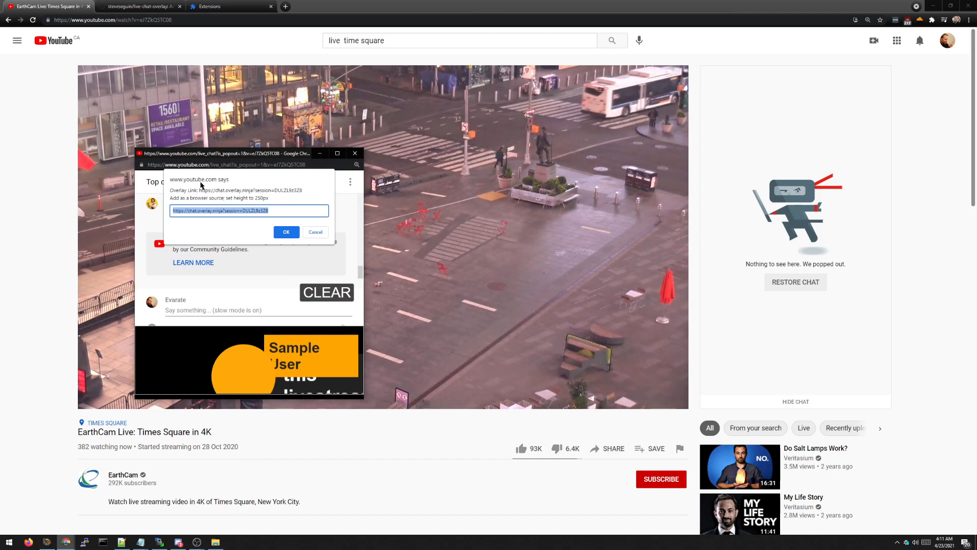
pyautogui.moveTo(168, 213)
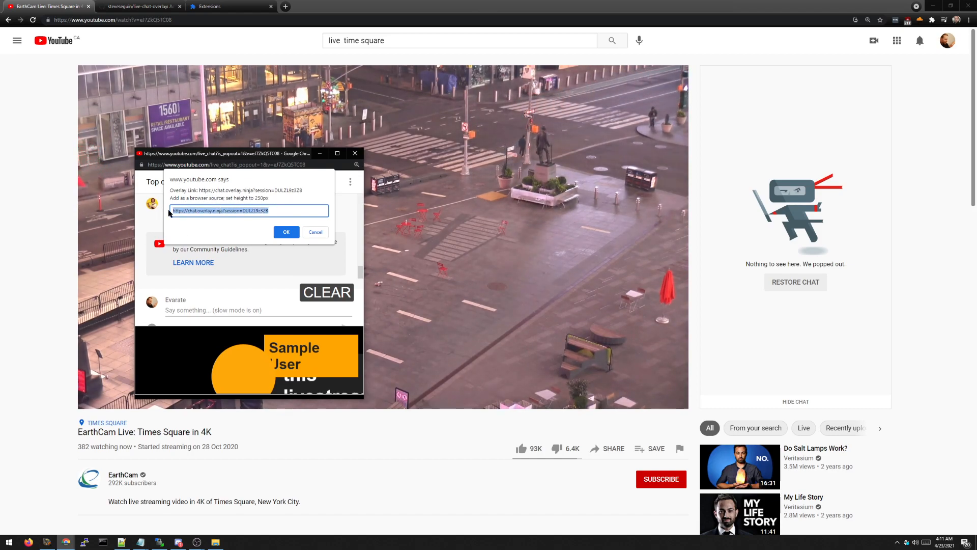
pyautogui.click(279, 211)
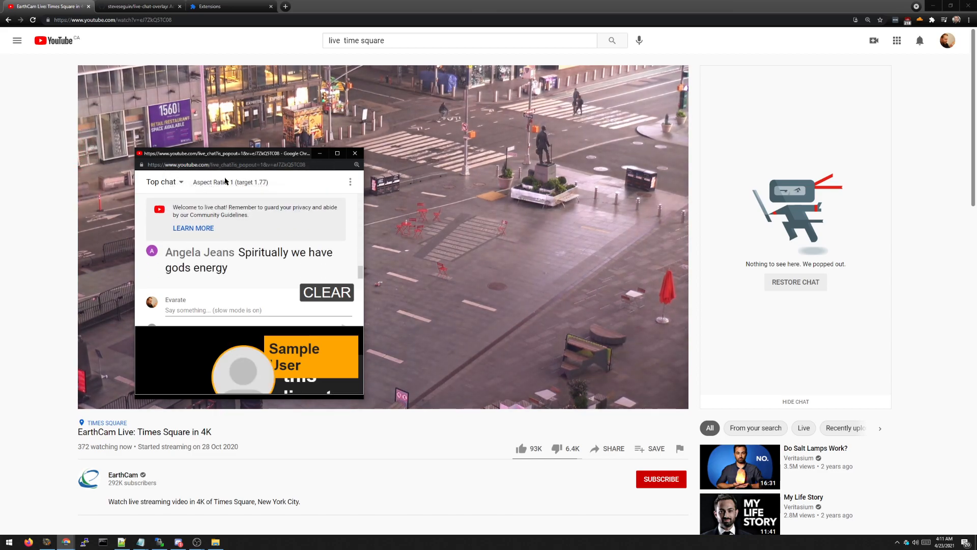
pyautogui.moveTo(246, 153); pyautogui.dragTo(178, 131)
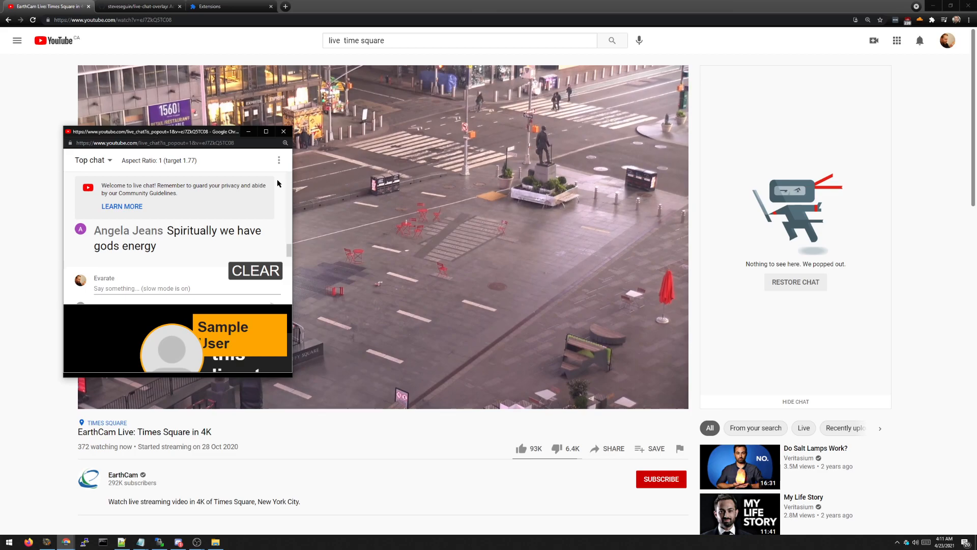
pyautogui.click(197, 541)
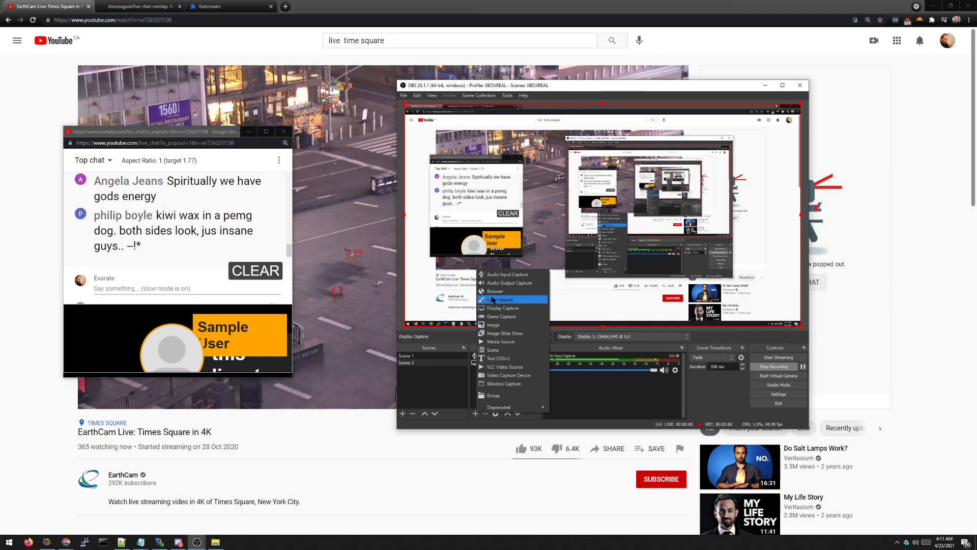
pyautogui.click(496, 291)
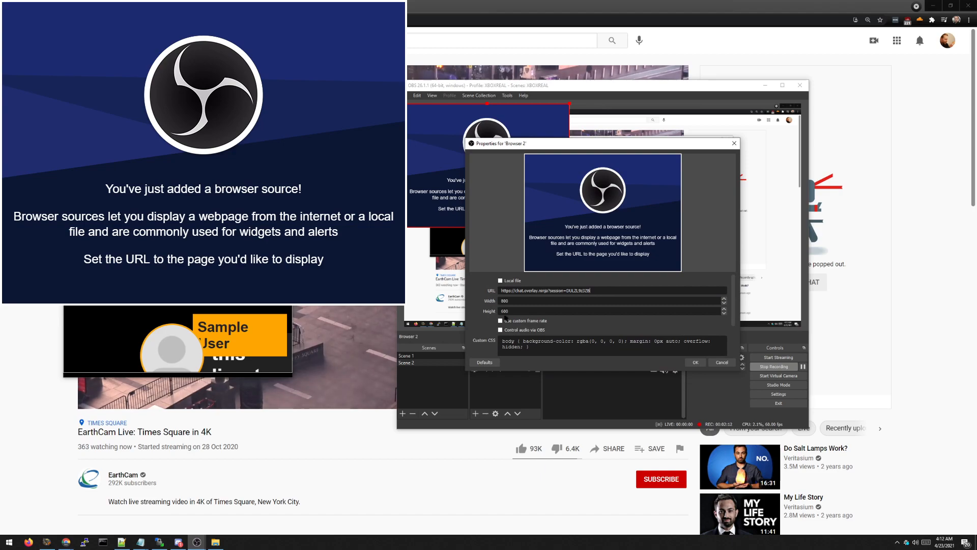
# Set the browser source width to 1920 and height to 250.
pyautogui.tripleClick(517, 300)
pyautogui.write('1920')
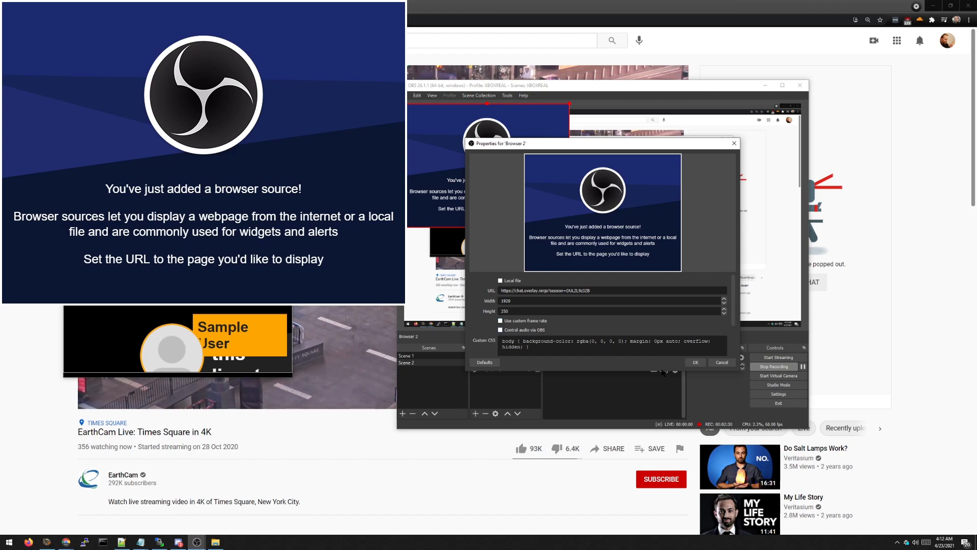
pyautogui.click(695, 361)
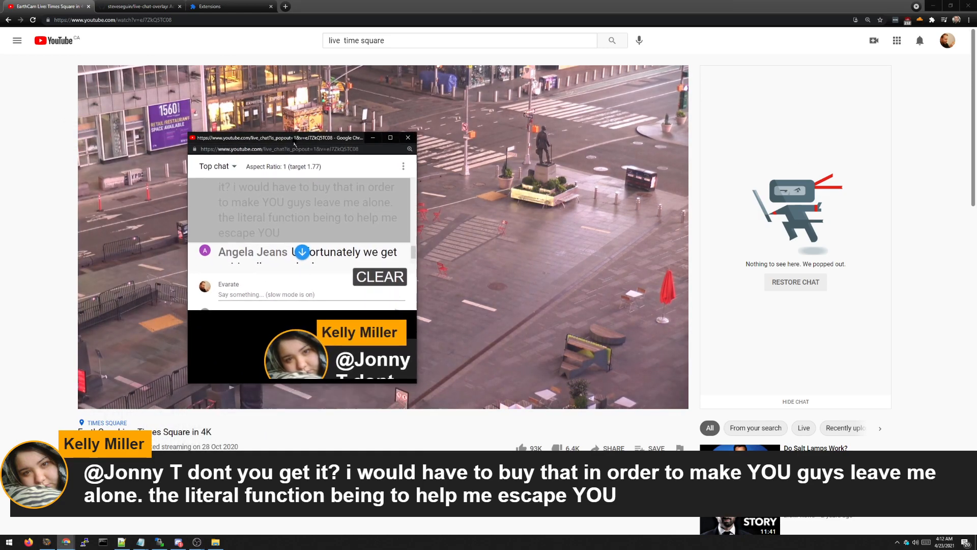
# Move the pop-out chat up and left, then feature the coughing ice cream message.
pyautogui.moveTo(293, 138); pyautogui.dragTo(277, 53)
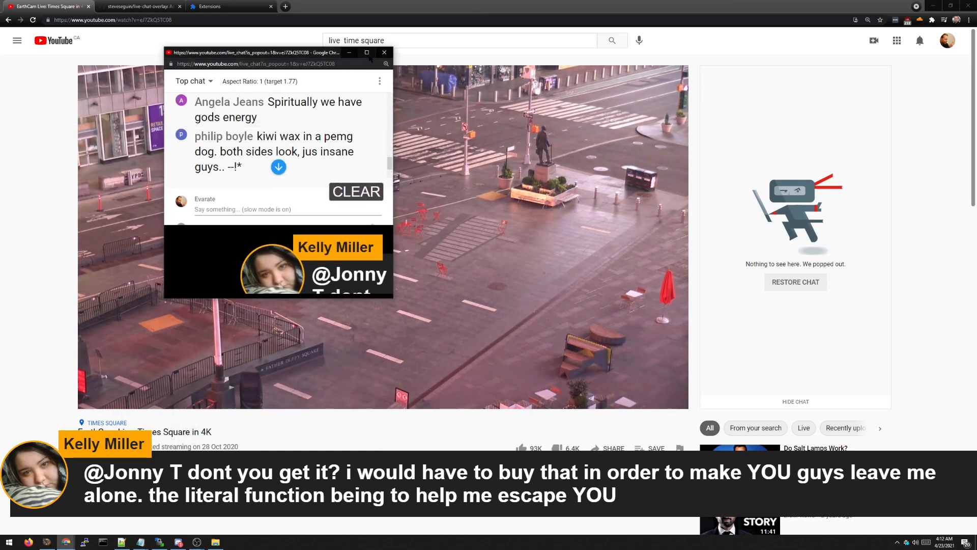
pyautogui.click(367, 52)
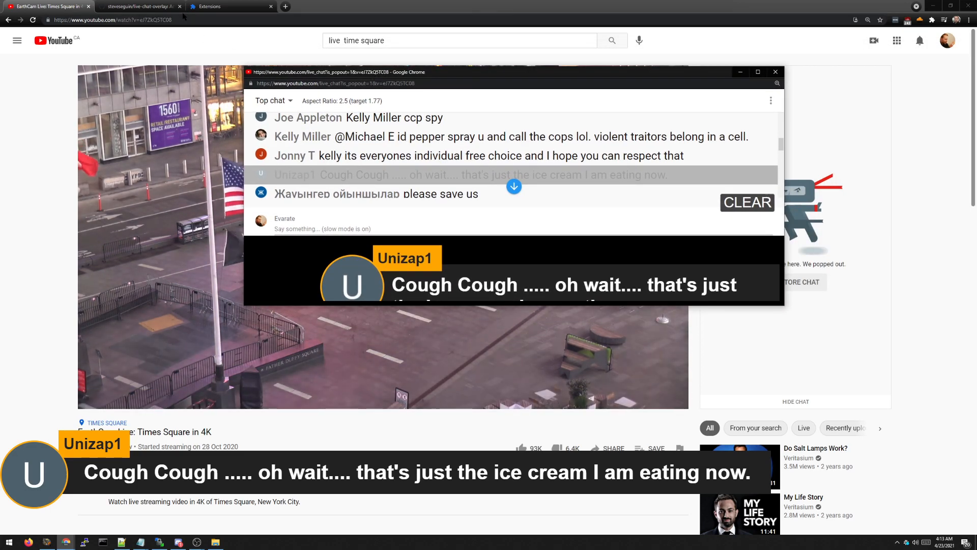
# Open index.html in the live-chat-overlay repository and scroll through its code.
pyautogui.click(136, 6)
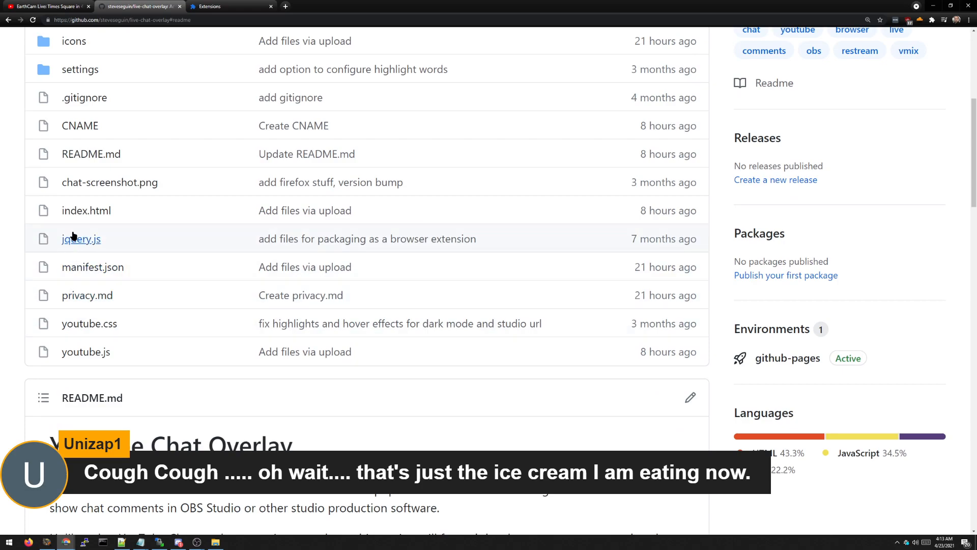
pyautogui.click(86, 210)
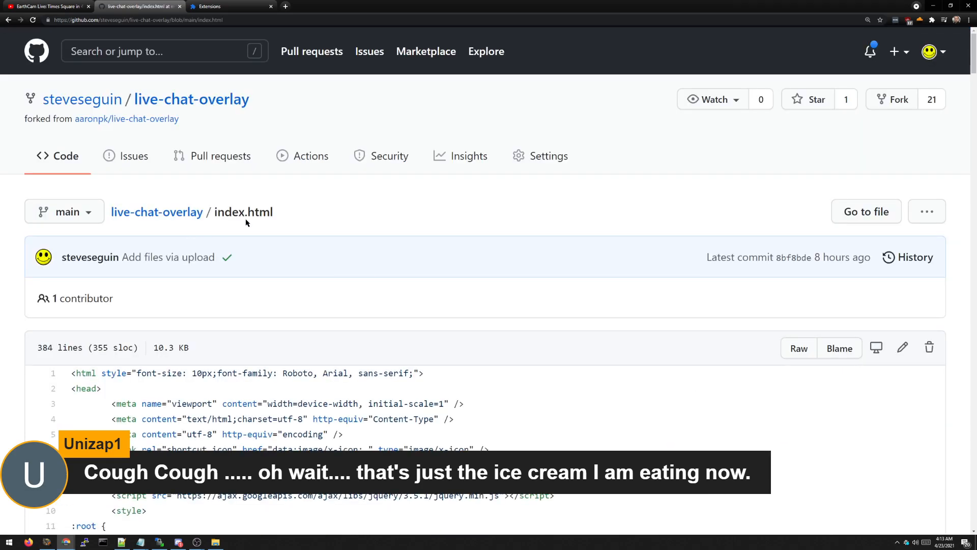
pyautogui.scroll(-3)
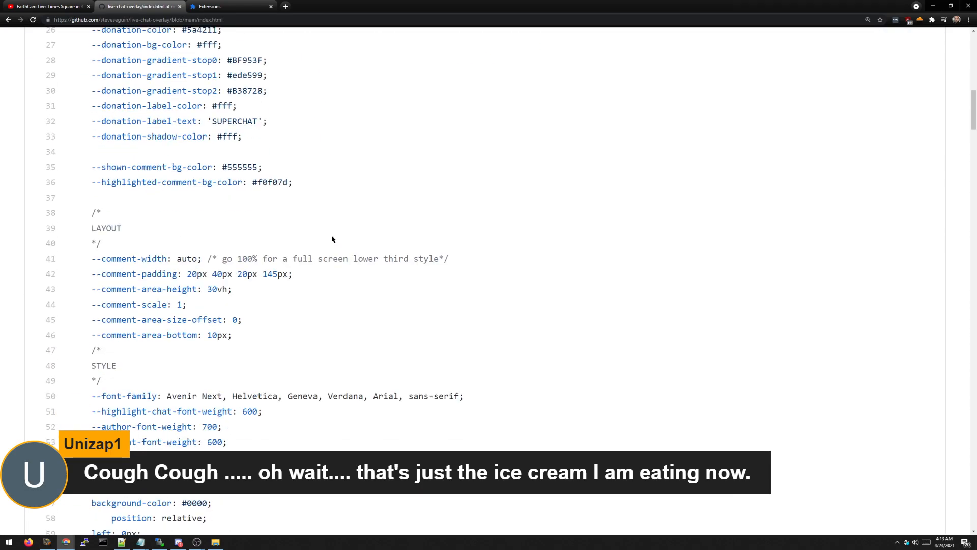
pyautogui.scroll(-3)
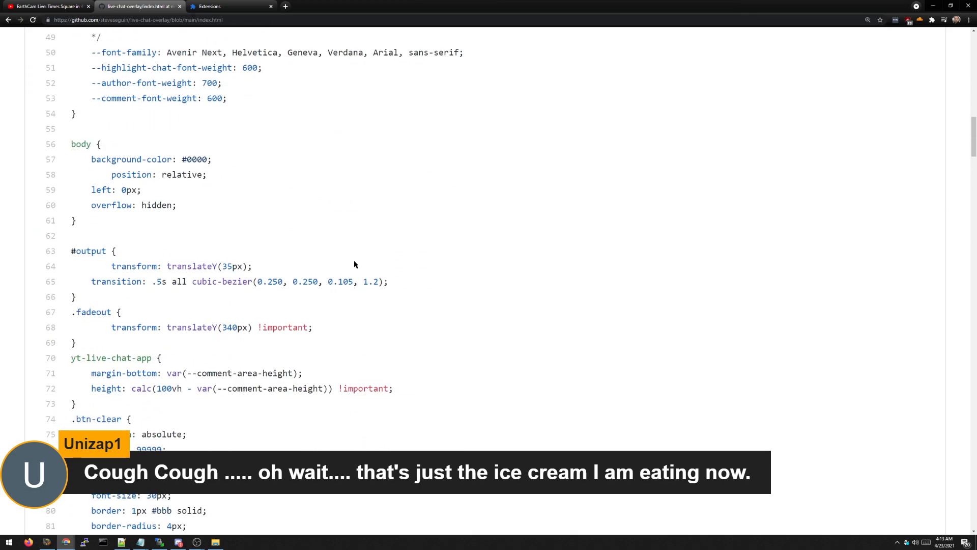
pyautogui.scroll(-3)
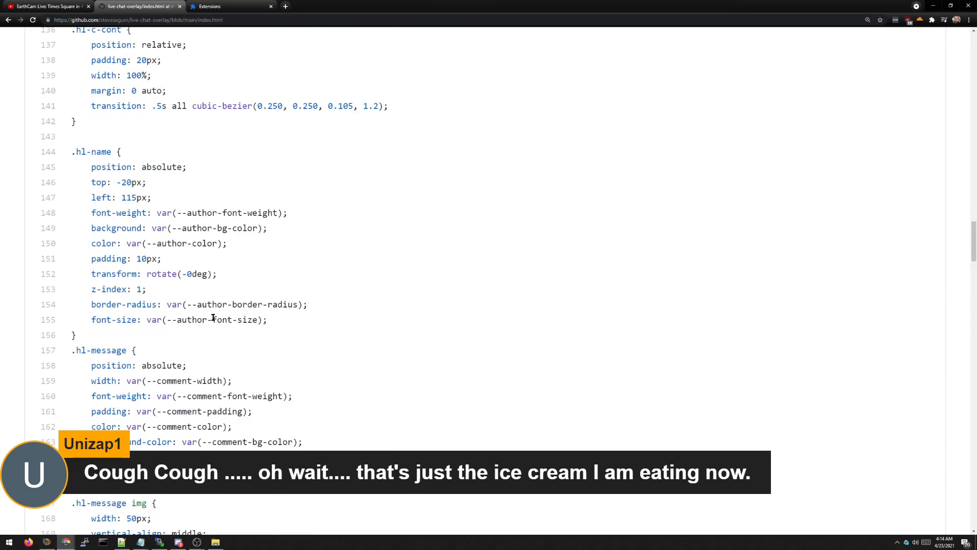
pyautogui.scroll(-3)
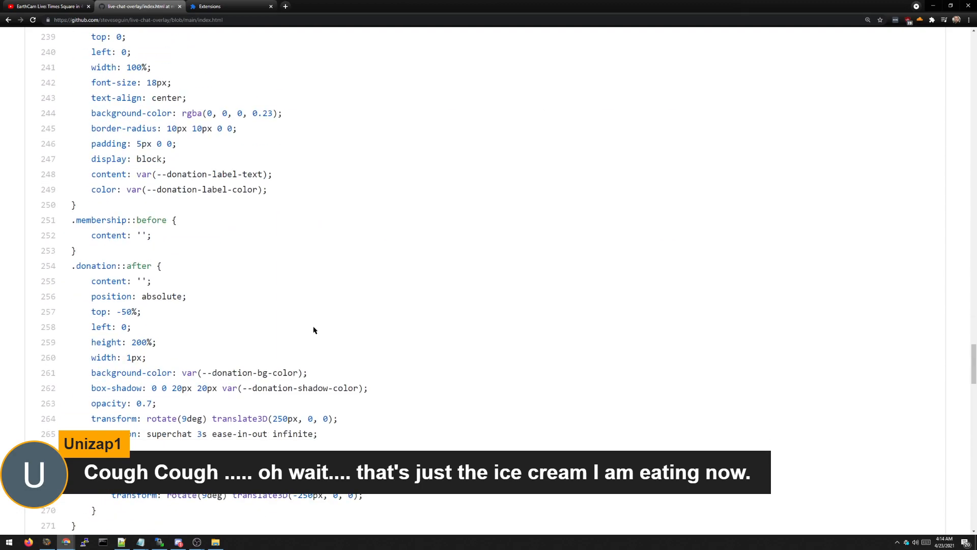
pyautogui.scroll(3)
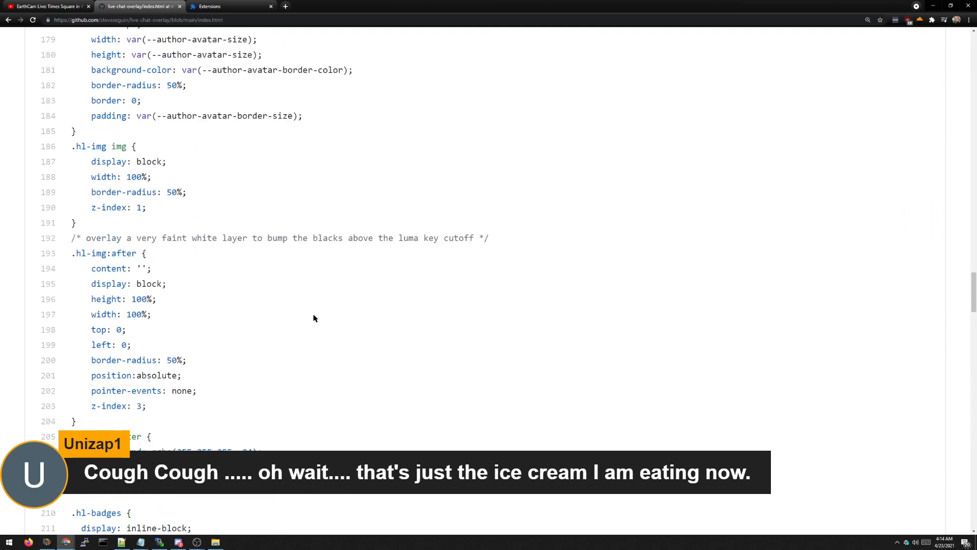
pyautogui.scroll(3)
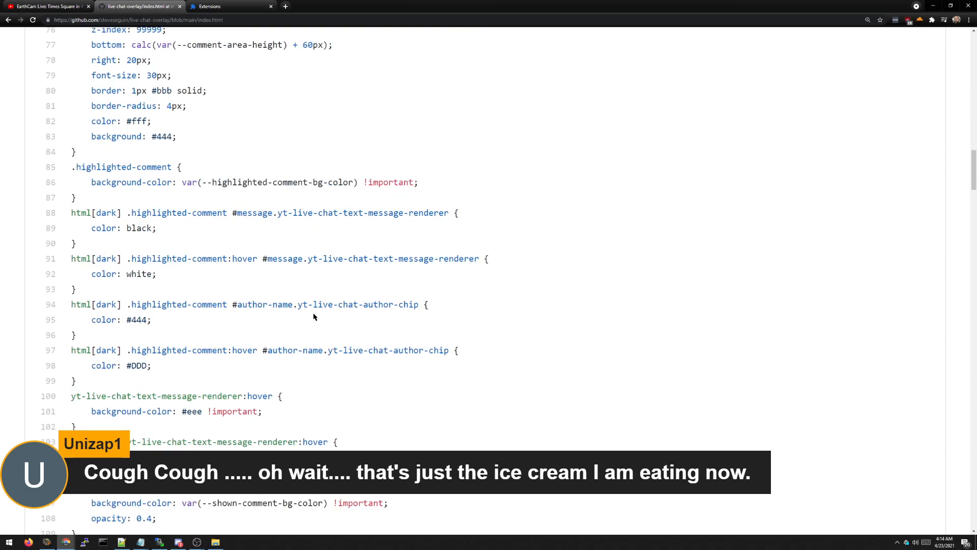
pyautogui.scroll(3)
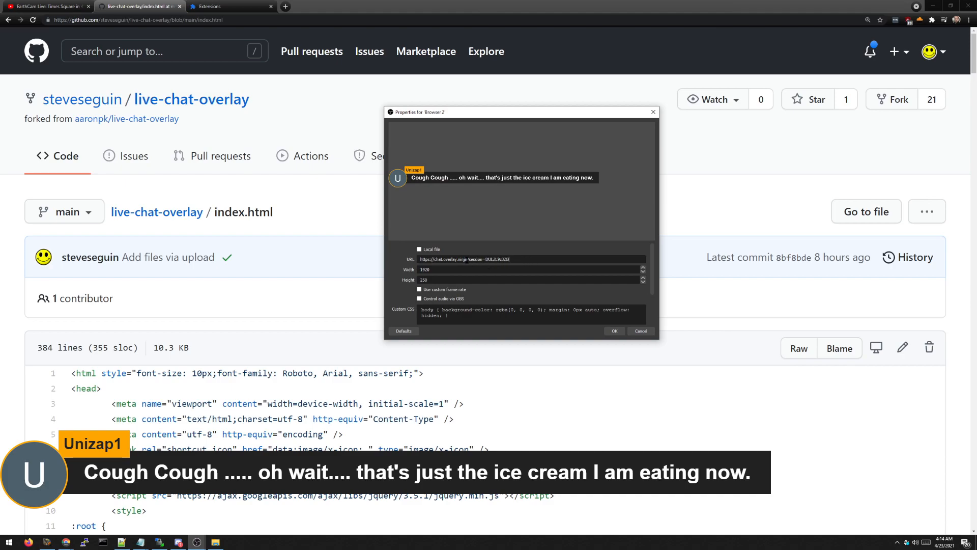
# Check the overlay URL field in the OBS browser source properties.
pyautogui.doubleClick(442, 258)
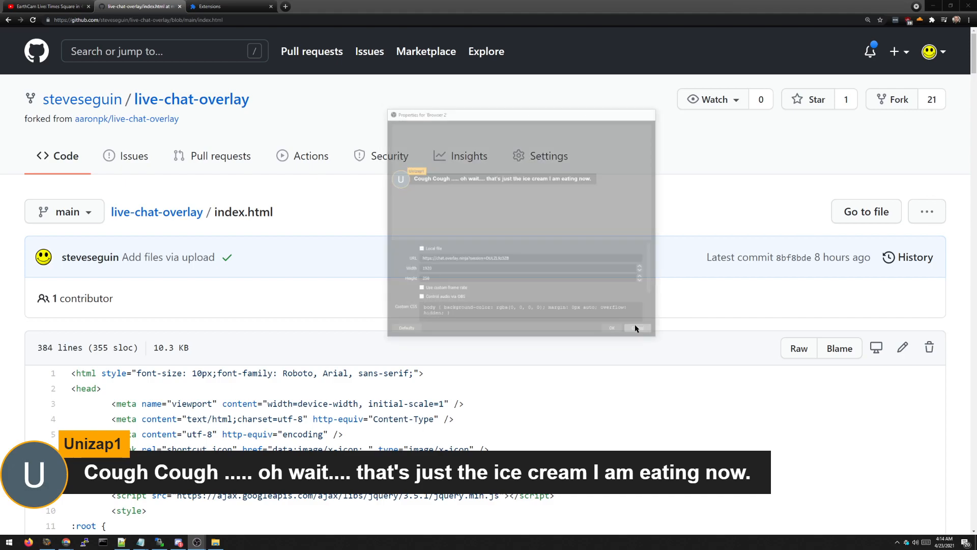
# Scroll through index.html's :root variables and CSS rules down to the donation and membership styles.
pyautogui.scroll(-3)
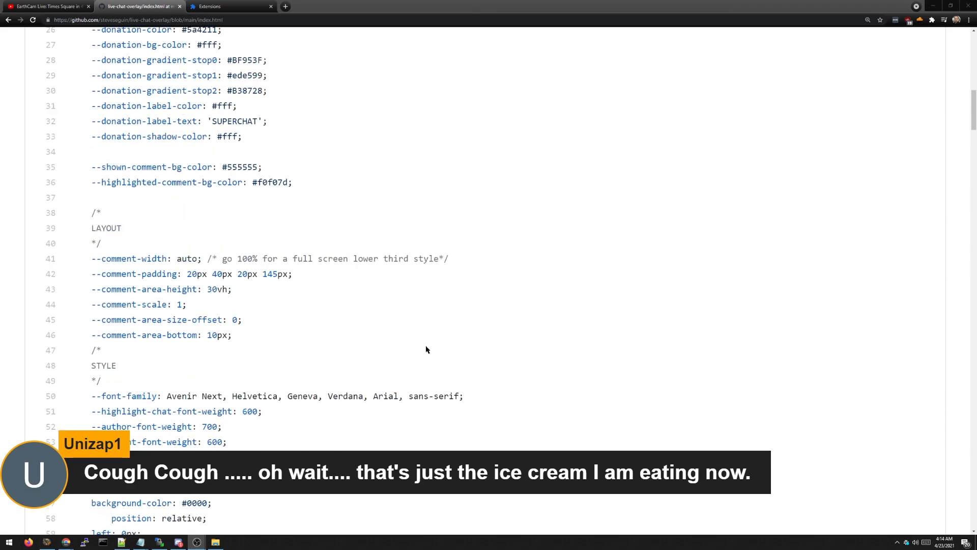
pyautogui.scroll(3)
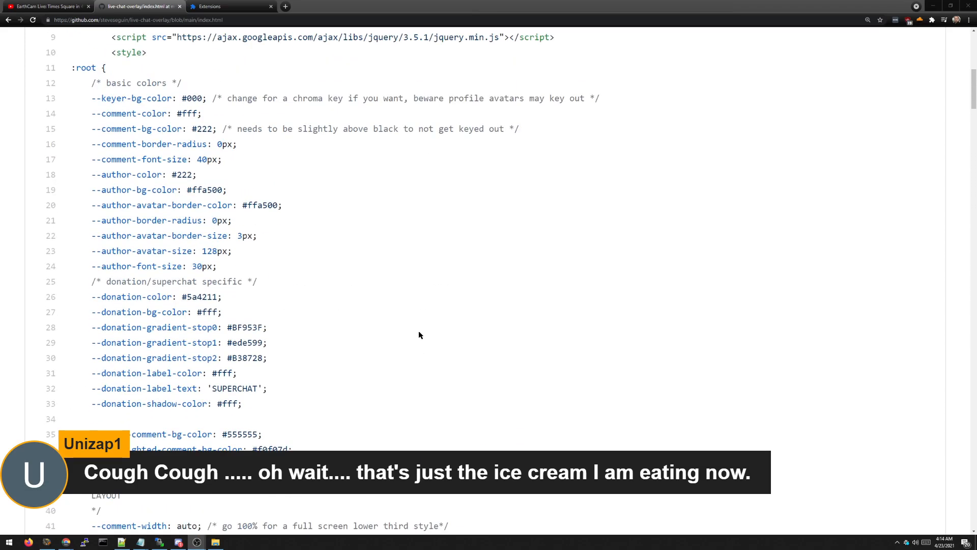
pyautogui.scroll(-3)
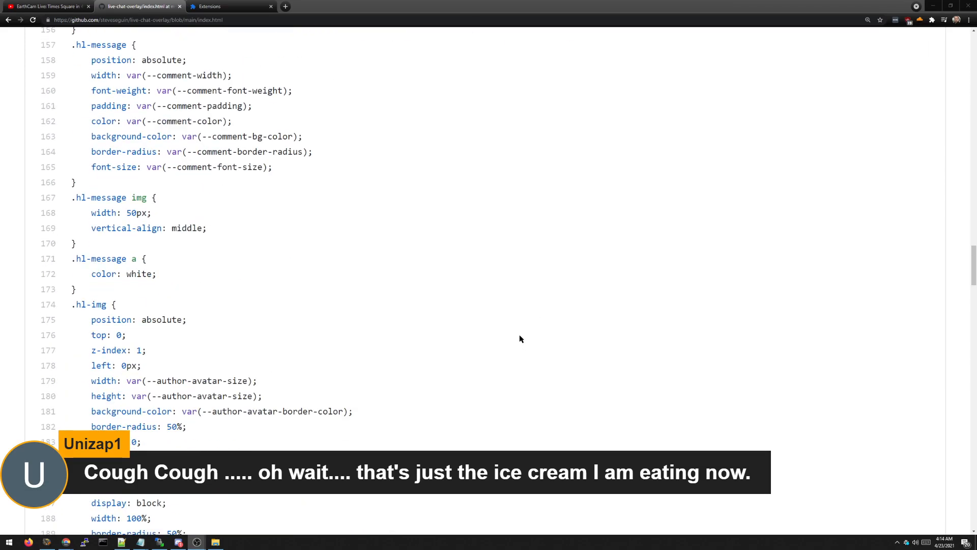
pyautogui.scroll(-3)
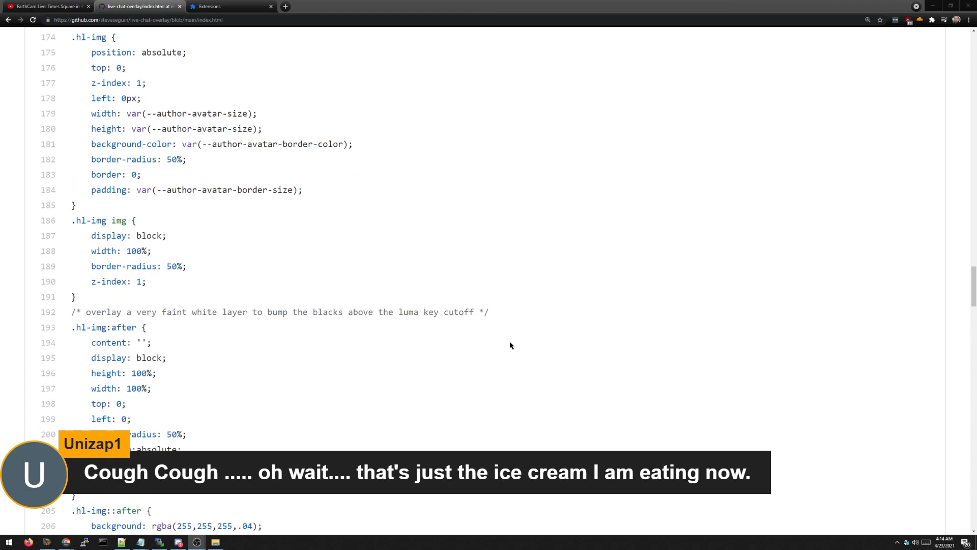
pyautogui.scroll(-3)
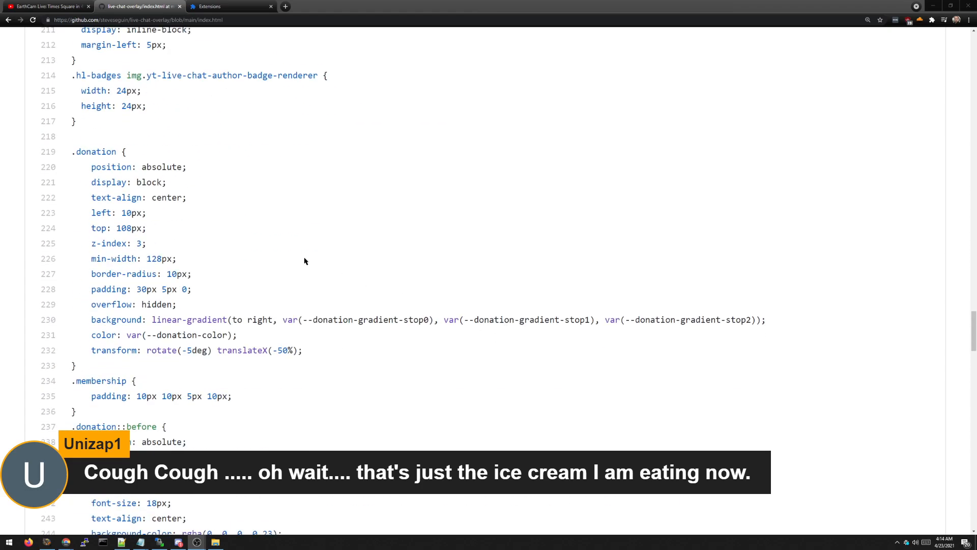
pyautogui.moveTo(289, 236)
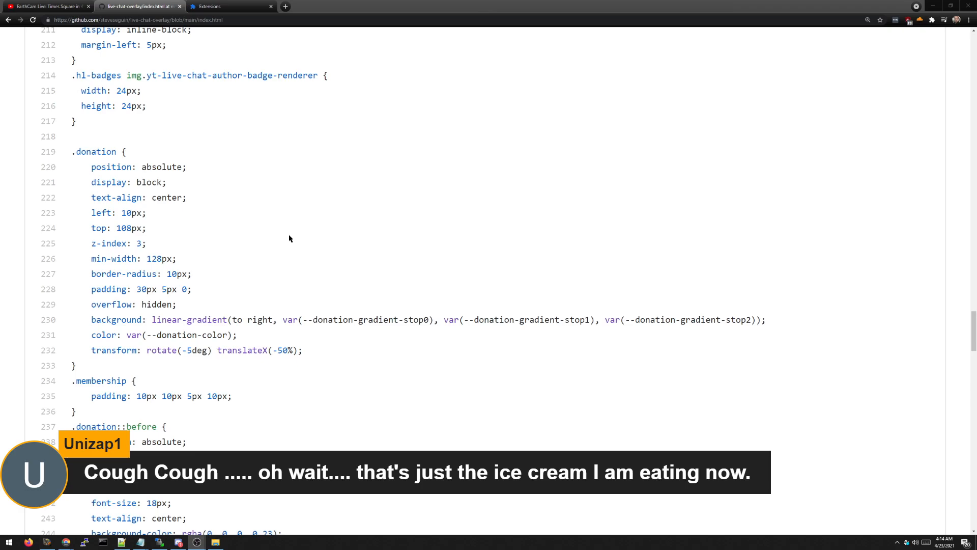
pyautogui.scroll(-3)
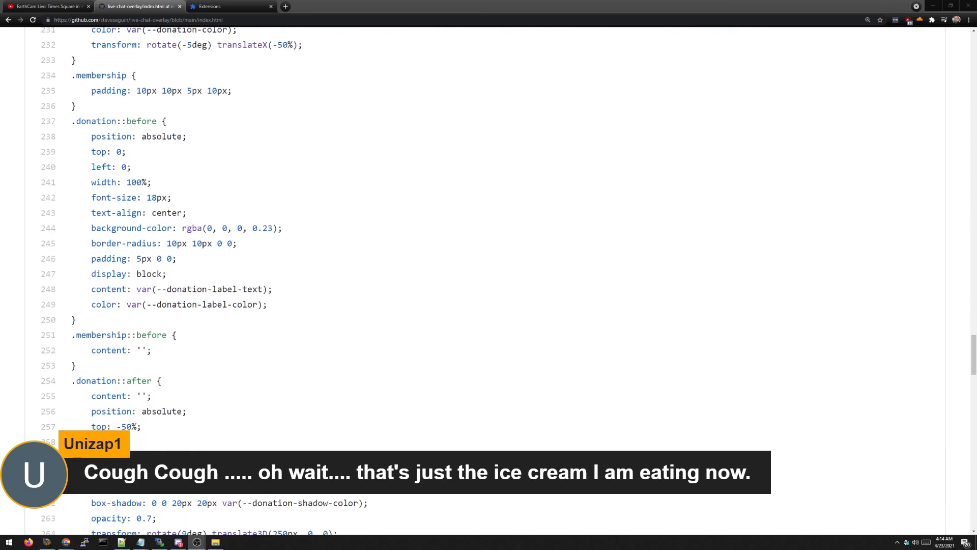
pyautogui.moveTo(552, 192)
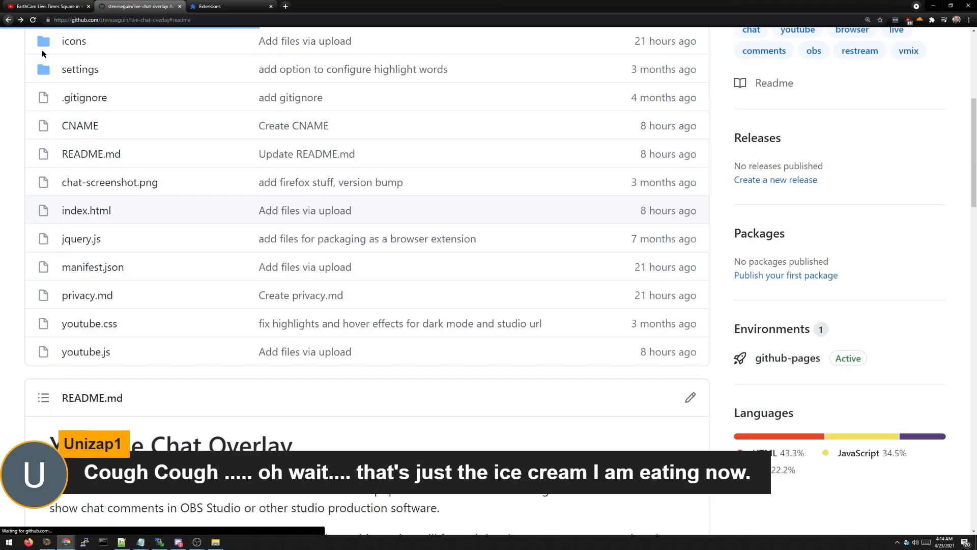
# Scroll through the live-chat-overlay README's Installation, Usage, Customization and Credits sections.
pyautogui.scroll(3)
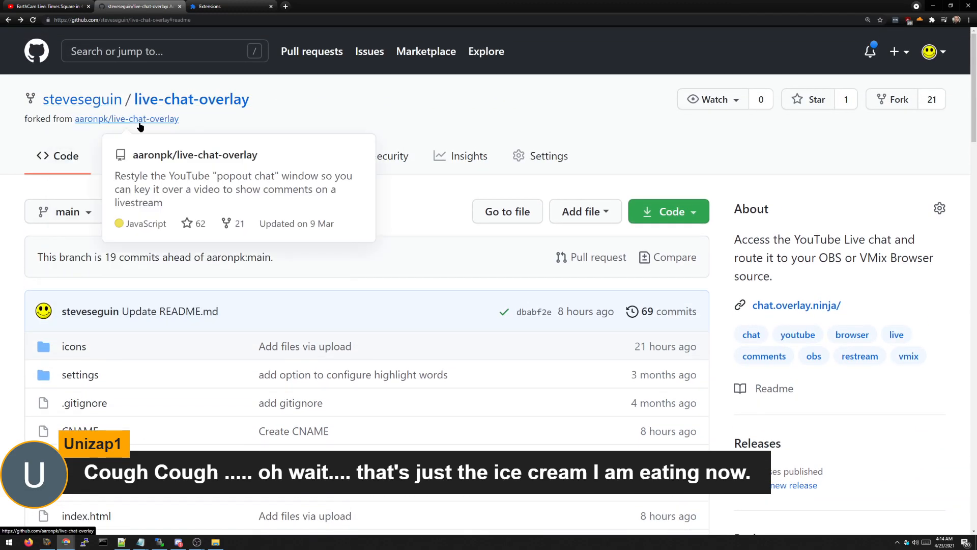
pyautogui.scroll(-3)
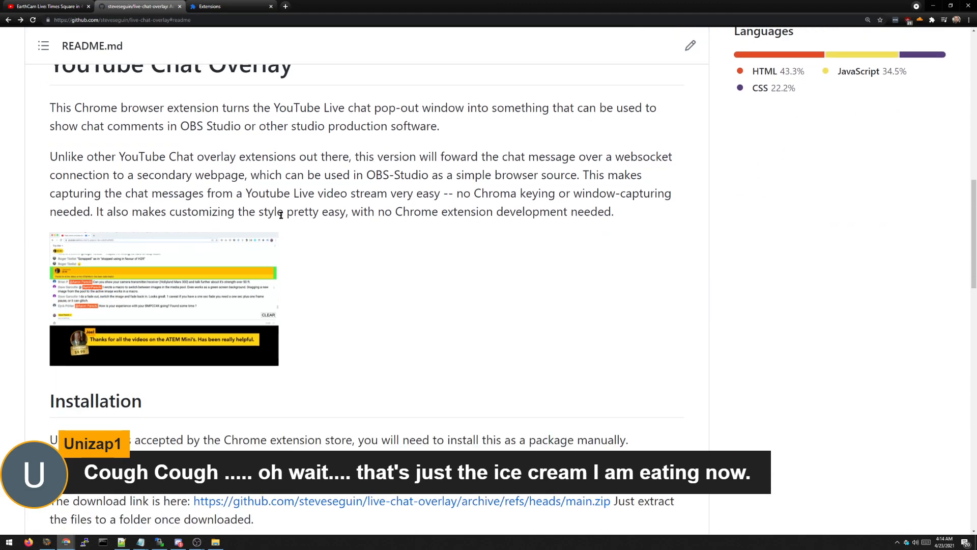
pyautogui.scroll(-3)
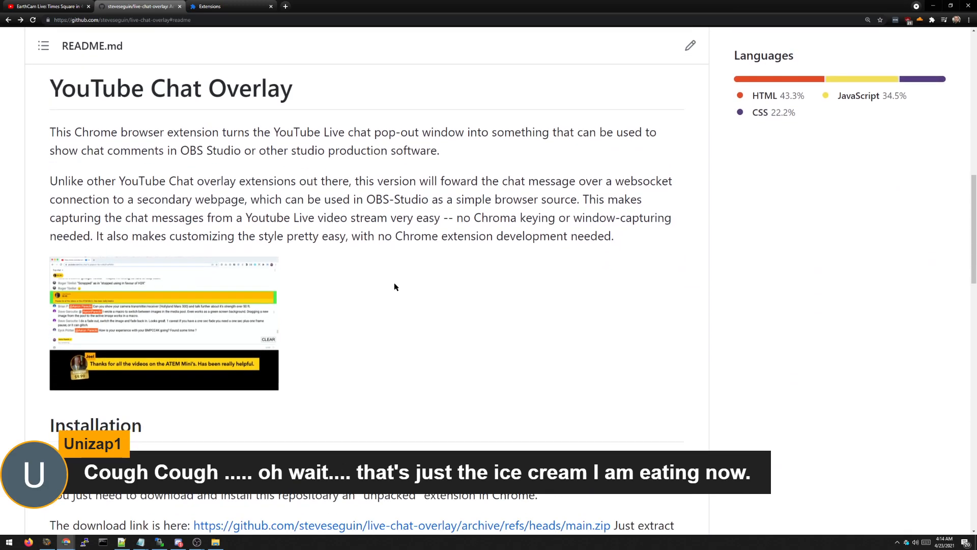
pyautogui.scroll(-3)
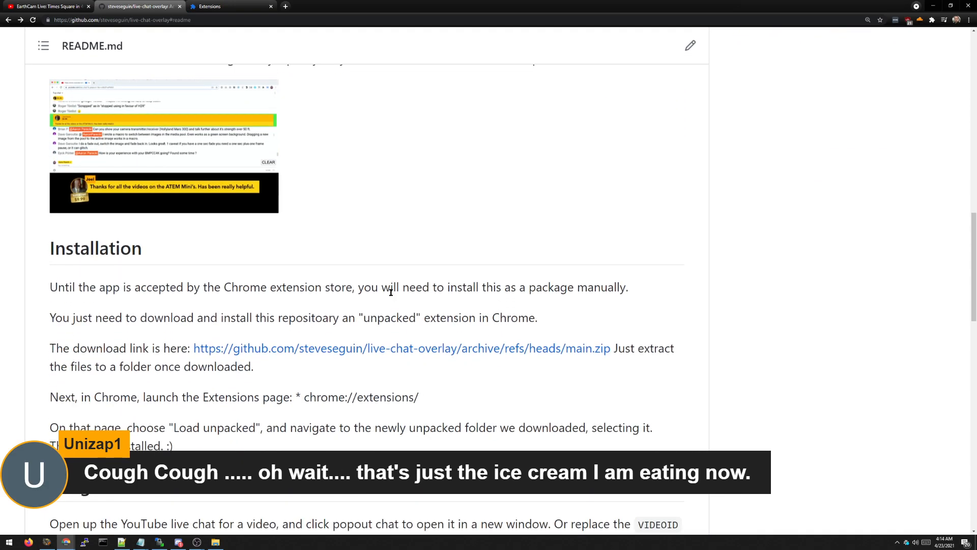
pyautogui.scroll(-3)
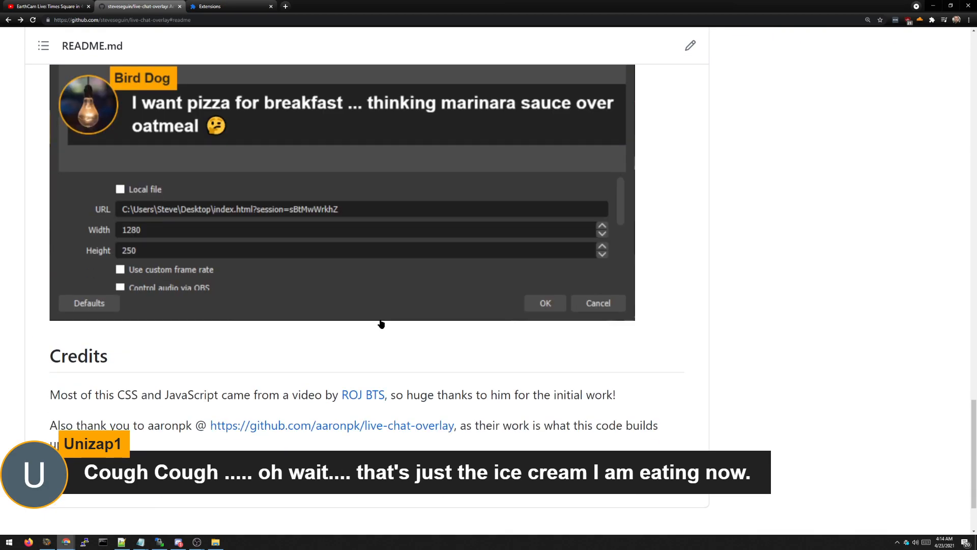
pyautogui.scroll(-3)
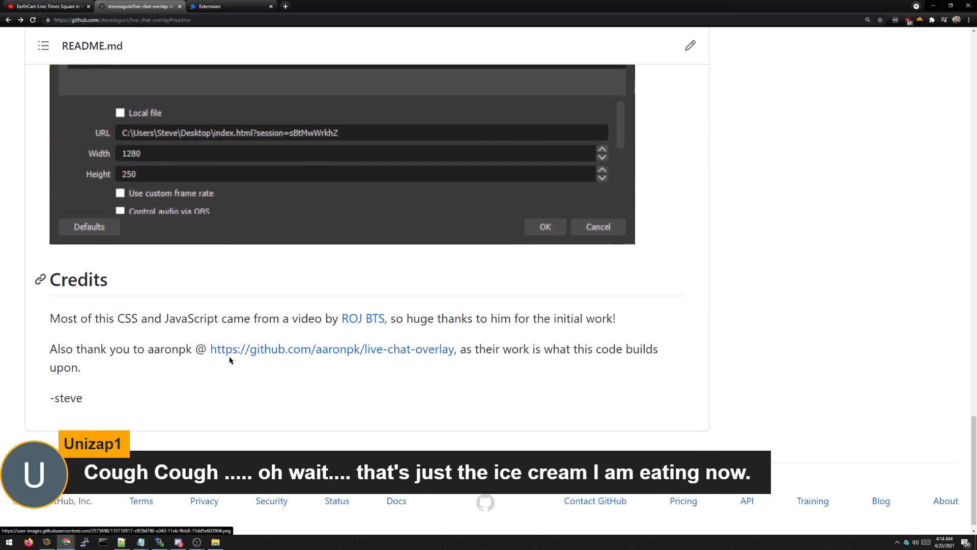
pyautogui.scroll(3)
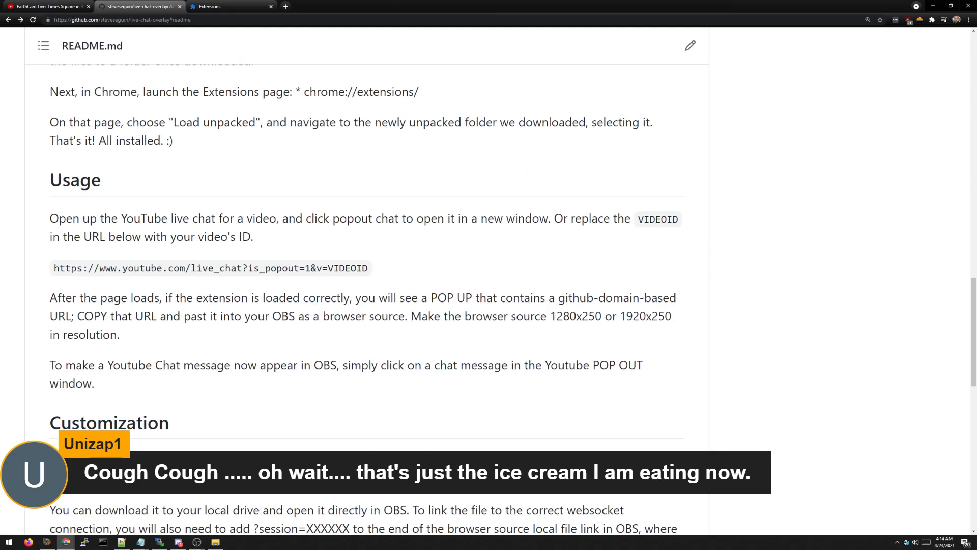